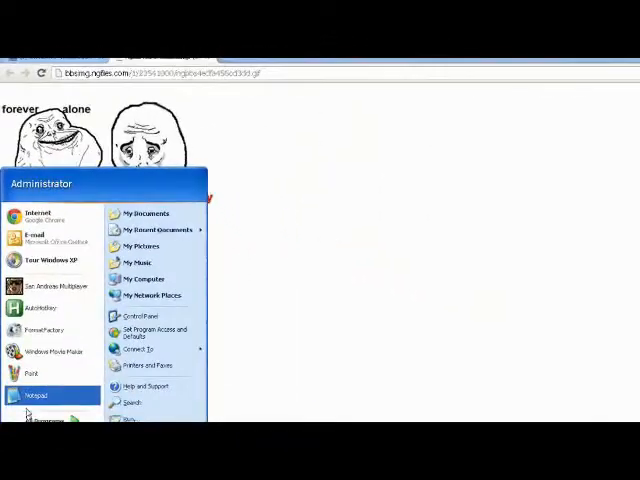
- Open a blank note and type an intro on removing ads with Inspect Element in Google Chrome
click(37, 395)
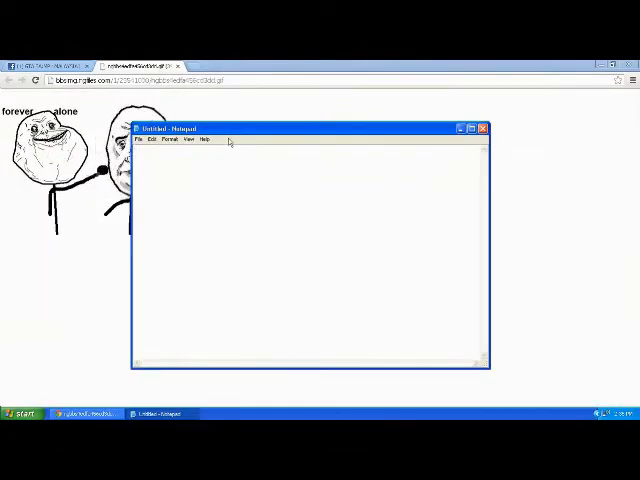
text(Hello to who watching this video!)
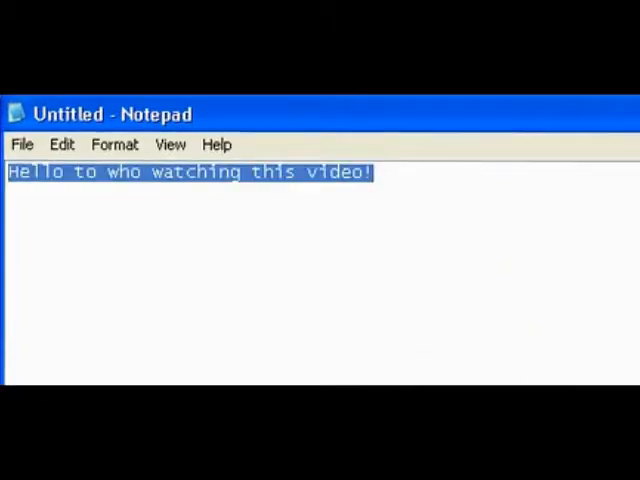
text(I want to show)
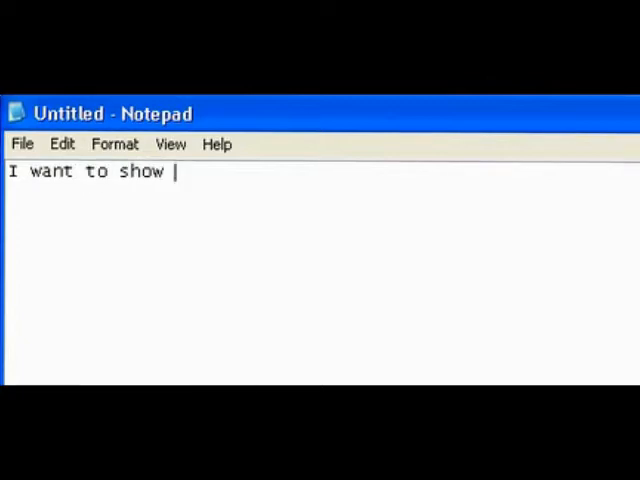
text(you how to remove ads using)
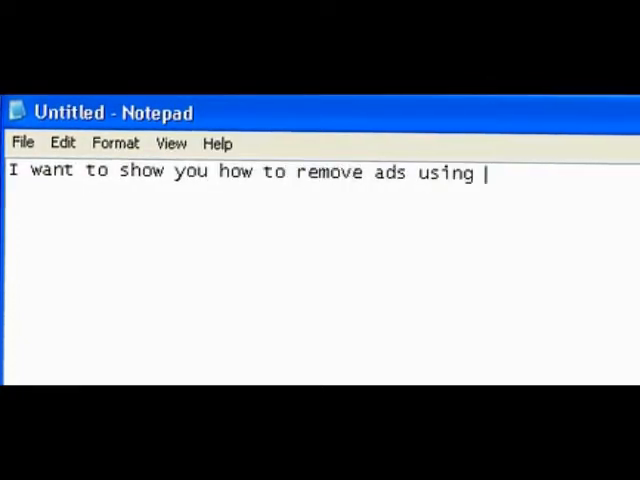
text(Inspect)
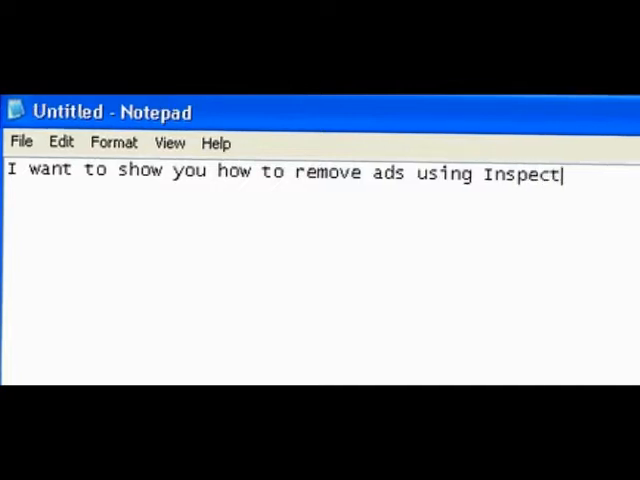
text(Element ()
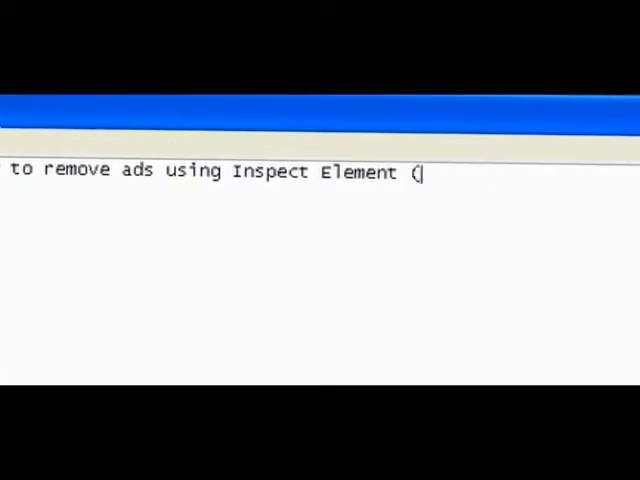
text(Google Chrome)
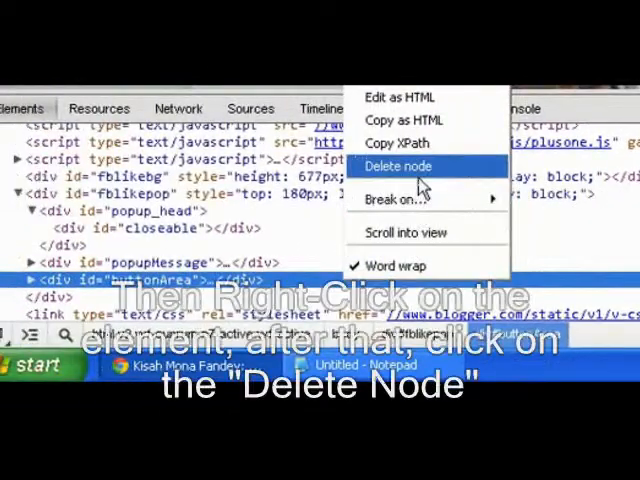
- Delete the div id="buttonArea" node from the popup's markup
click(397, 165)
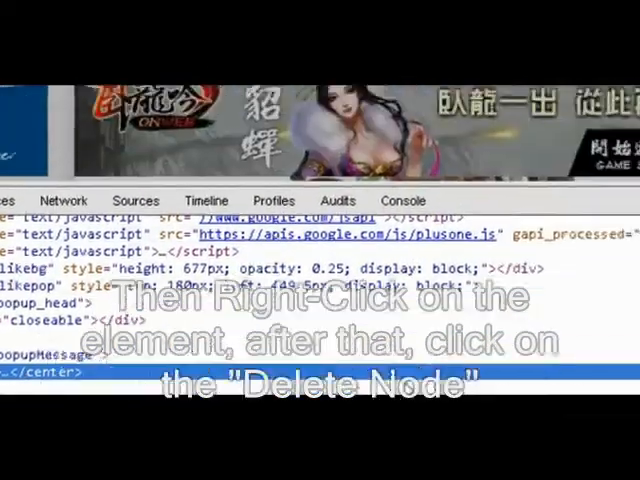